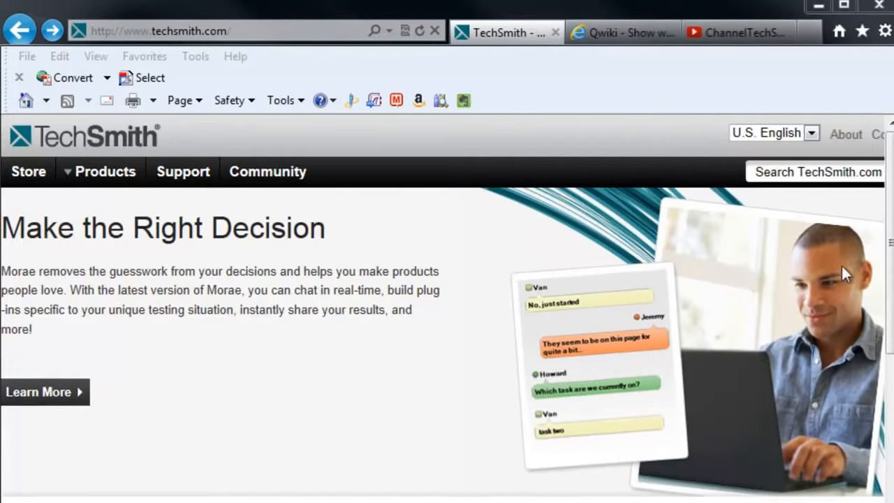
Scroll TechSmith's channel Top Playlists down to Camtasia Studio 7 - Training Screencasts.
{"action": "scroll", "scroll_direction": "down", "scroll_amount": 3}
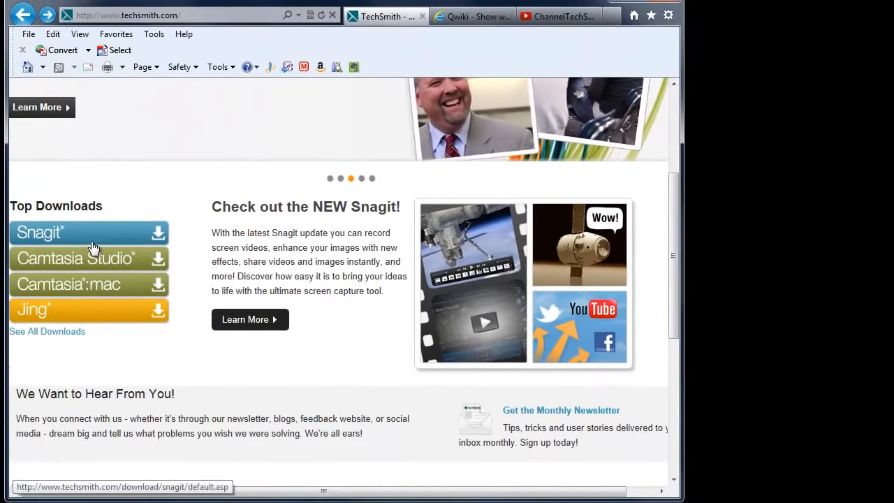
{"action": "mouse_move", "coordinate": [98, 288]}
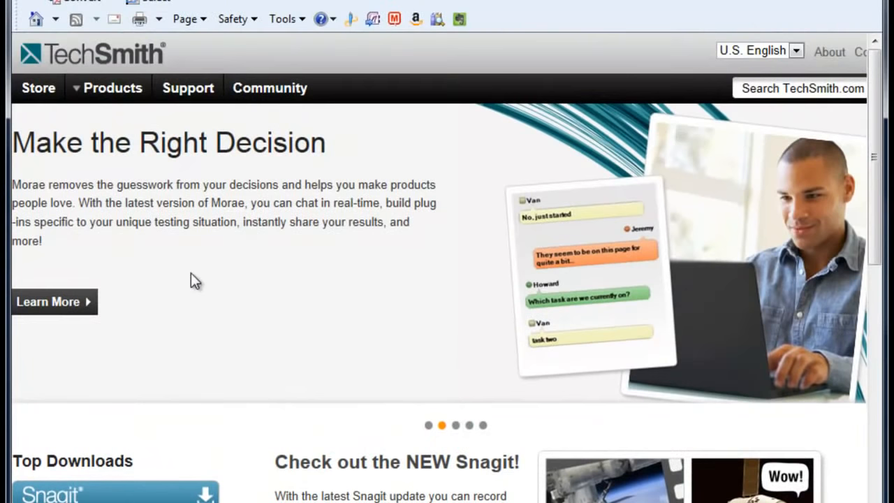
{"action": "mouse_move", "coordinate": [235, 282]}
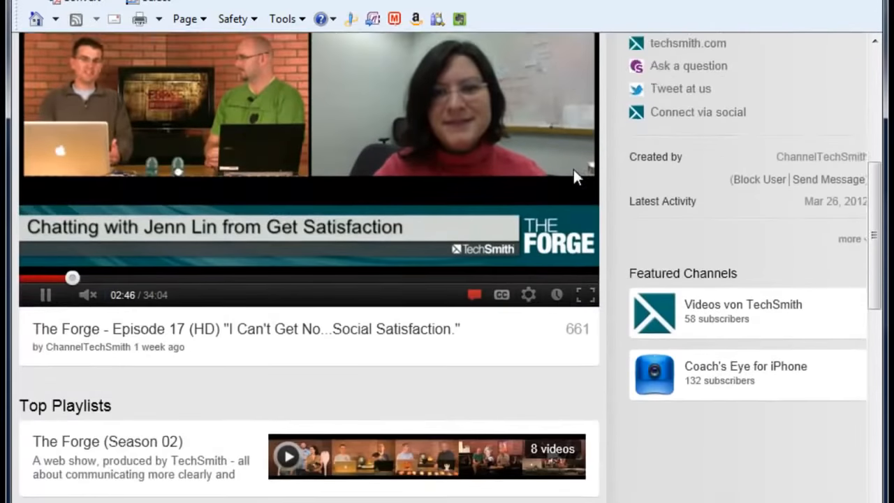
{"action": "scroll", "scroll_direction": "down", "scroll_amount": 3}
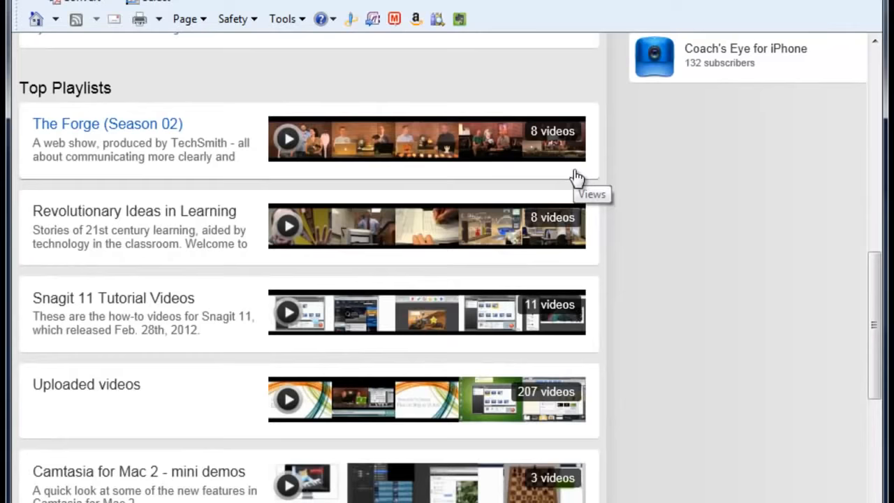
{"action": "scroll", "scroll_direction": "down", "scroll_amount": 3}
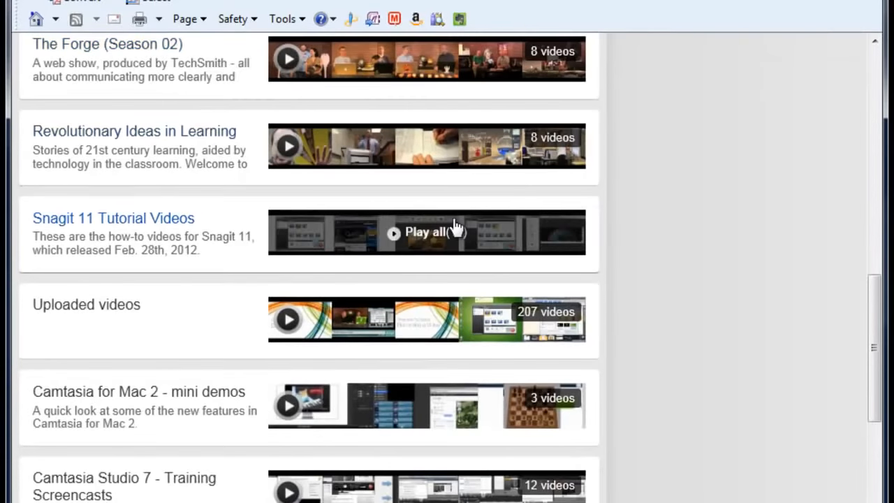
{"action": "scroll", "scroll_direction": "down", "scroll_amount": 3}
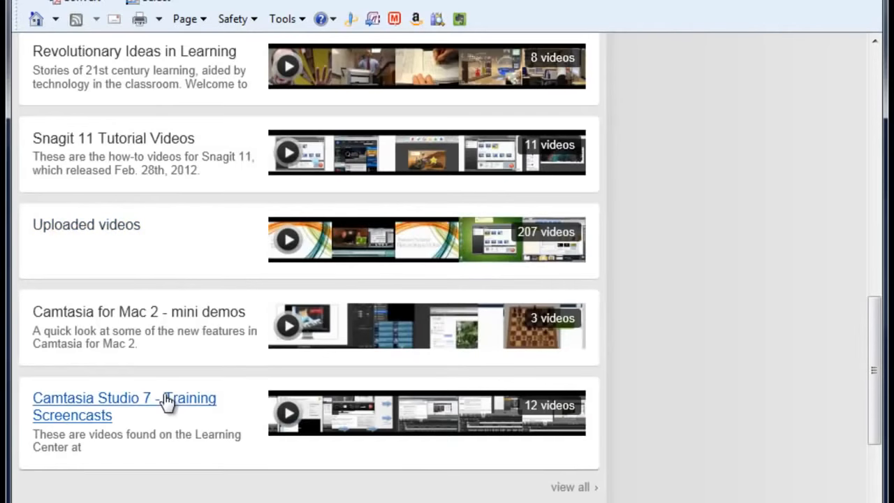
{"action": "mouse_move", "coordinate": [162, 406]}
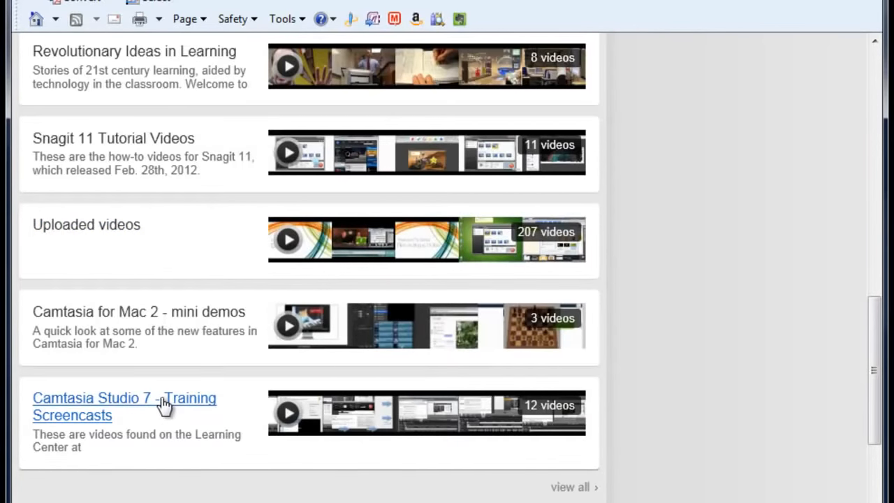
{"action": "mouse_move", "coordinate": [192, 318]}
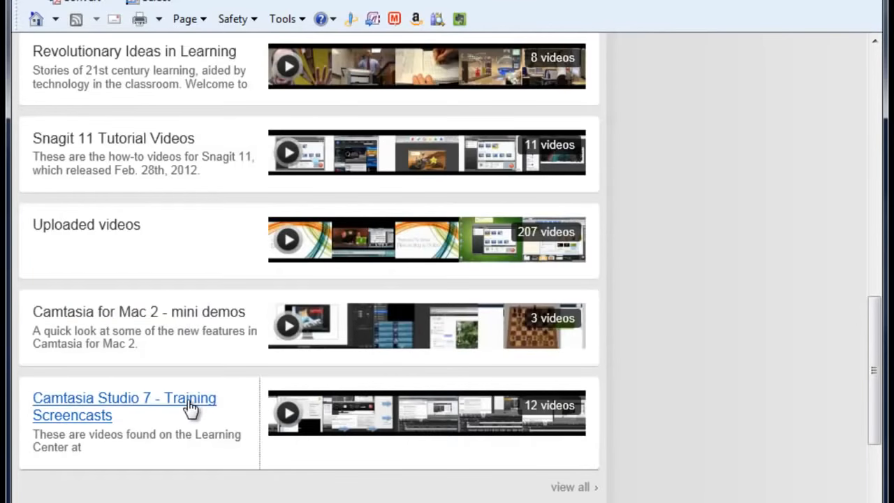
Open the Camtasia Studio 7 training playlist and browse its captions, callouts and sharing videos.
{"action": "left_click", "coordinate": [121, 397]}
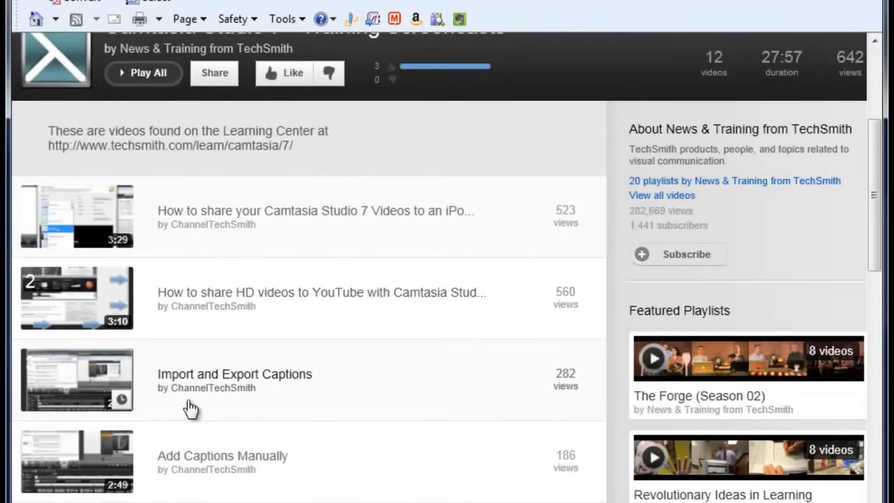
{"action": "scroll", "scroll_direction": "down", "scroll_amount": 3}
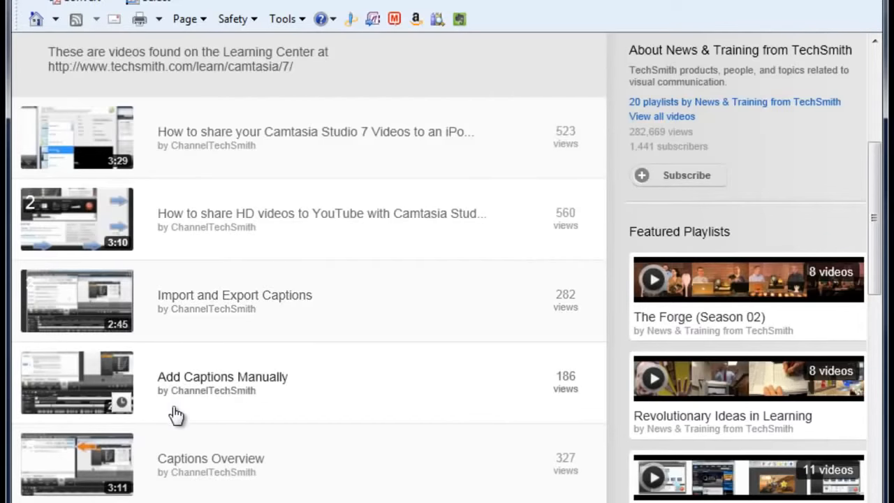
{"action": "scroll", "scroll_direction": "down", "scroll_amount": 3}
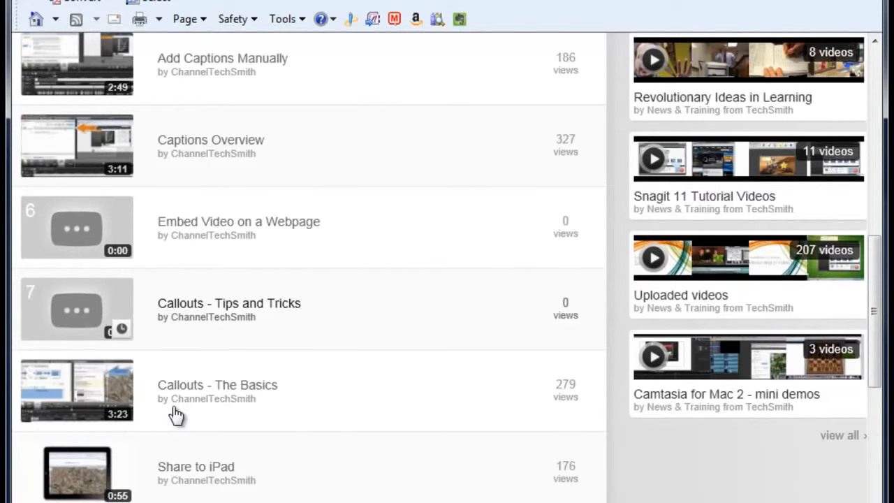
{"action": "scroll", "scroll_direction": "down", "scroll_amount": 3}
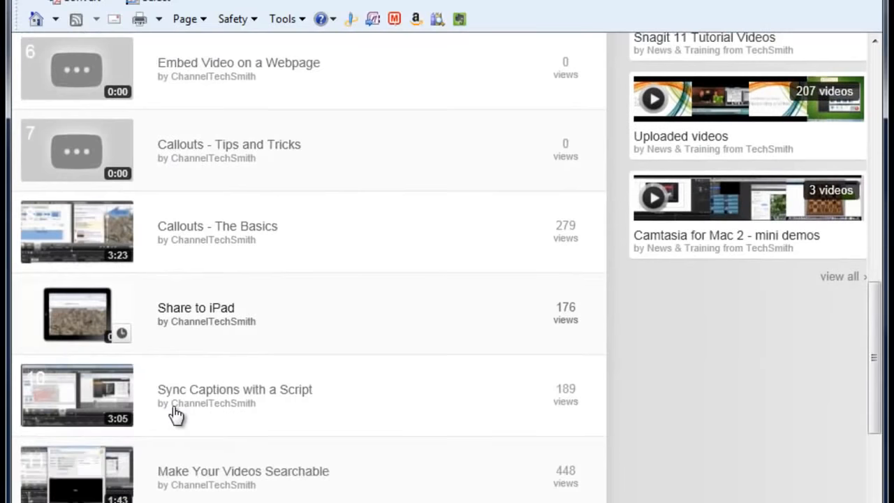
{"action": "scroll", "scroll_direction": "down", "scroll_amount": 3}
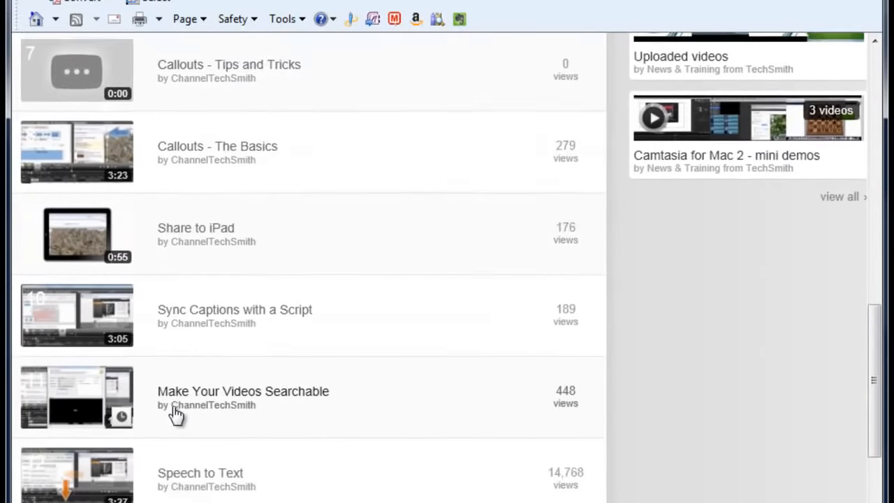
{"action": "scroll", "scroll_direction": "down", "scroll_amount": 3}
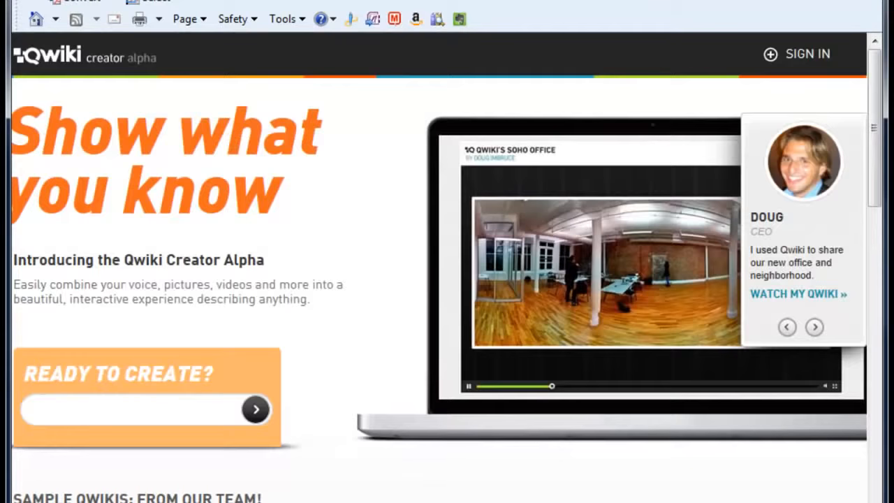
{"action": "mouse_move", "coordinate": [238, 109]}
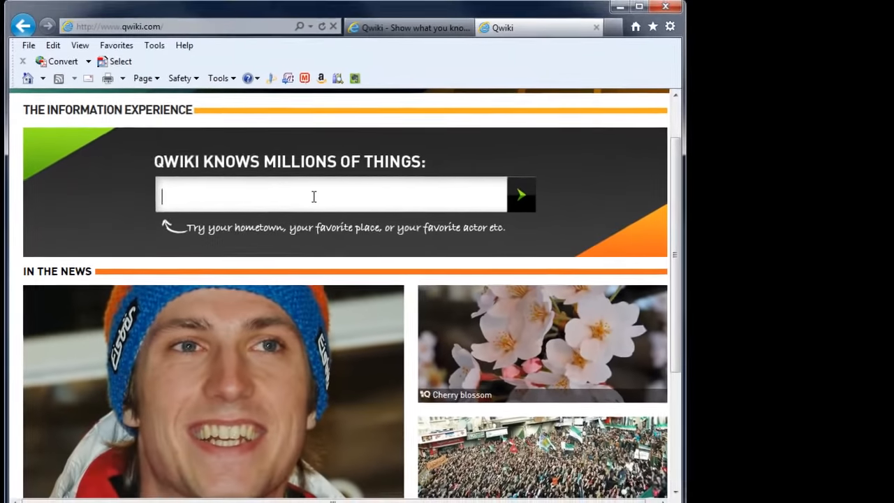
Search Qwiki for 'ramapo college, nj', watch its Qwiki with the campus map, then close it.
{"action": "type", "text": "ramapo college, nj"}
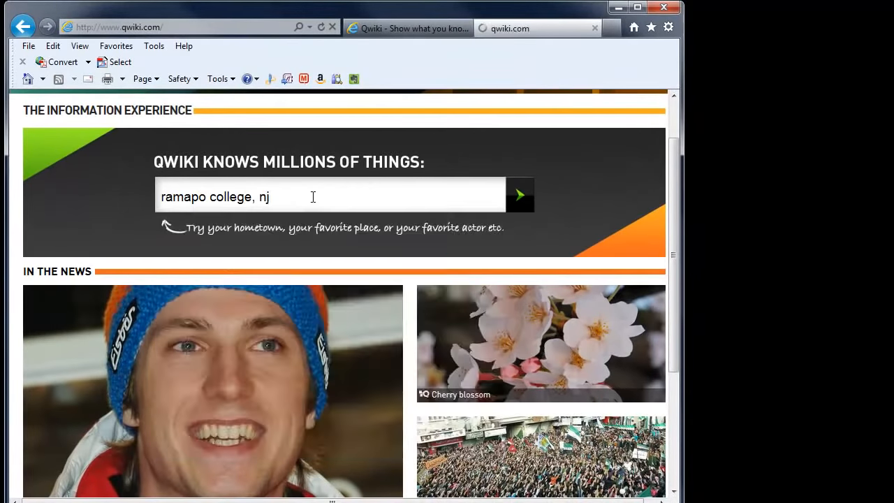
{"action": "left_click", "coordinate": [520, 196]}
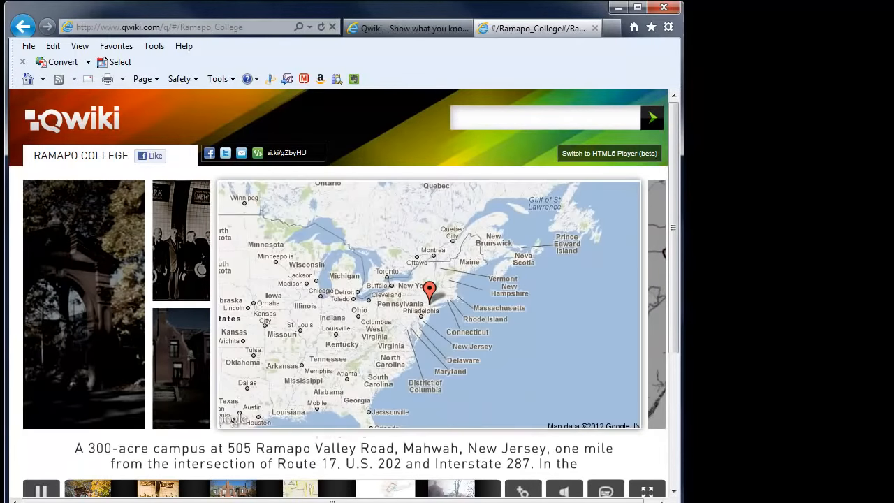
{"action": "mouse_move", "coordinate": [593, 28]}
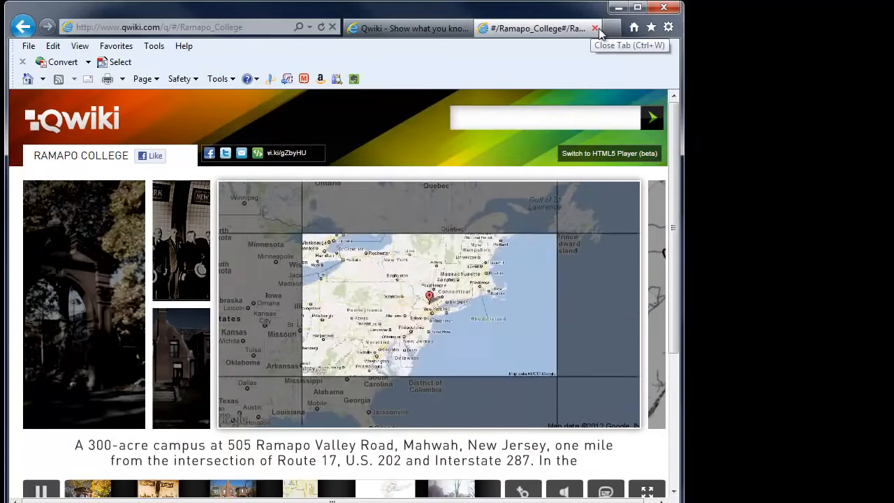
{"action": "left_click", "coordinate": [594, 28]}
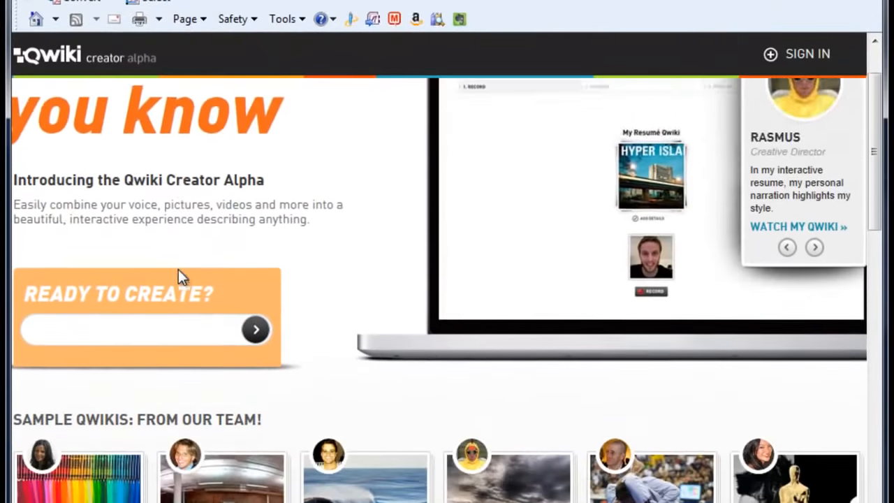
{"action": "scroll", "scroll_direction": "down", "scroll_amount": 3}
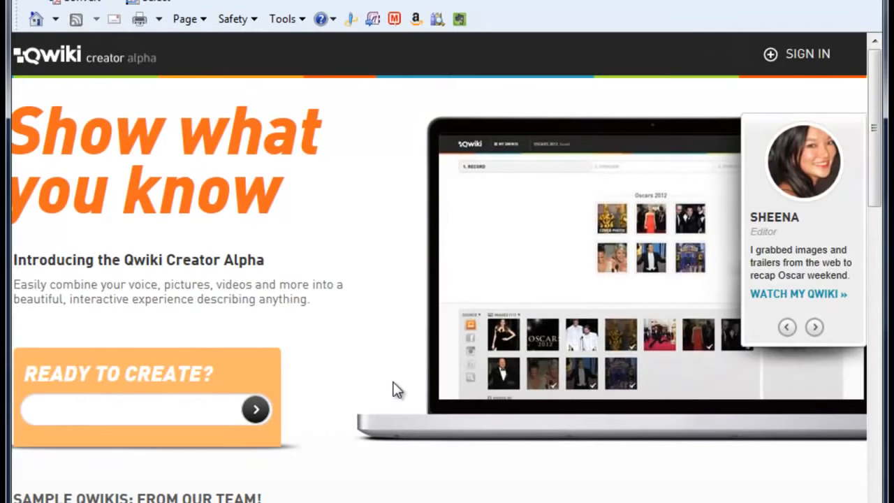
{"action": "mouse_move", "coordinate": [379, 382]}
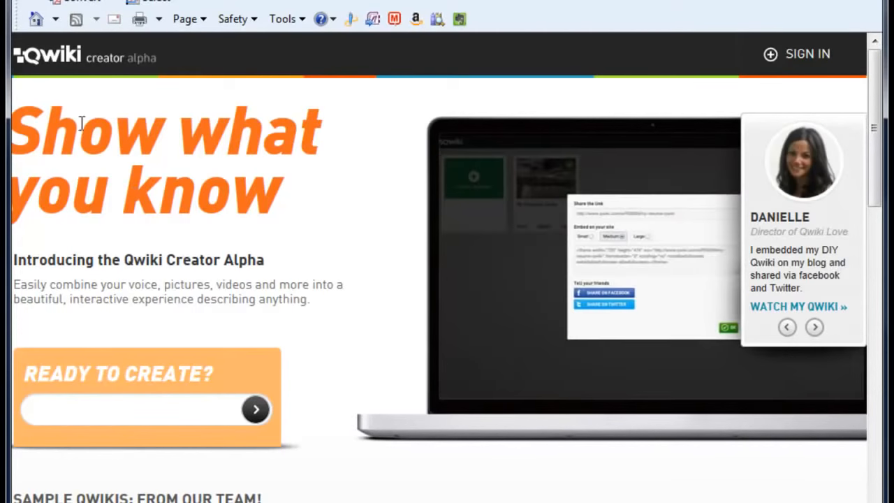
{"action": "mouse_move", "coordinate": [139, 67]}
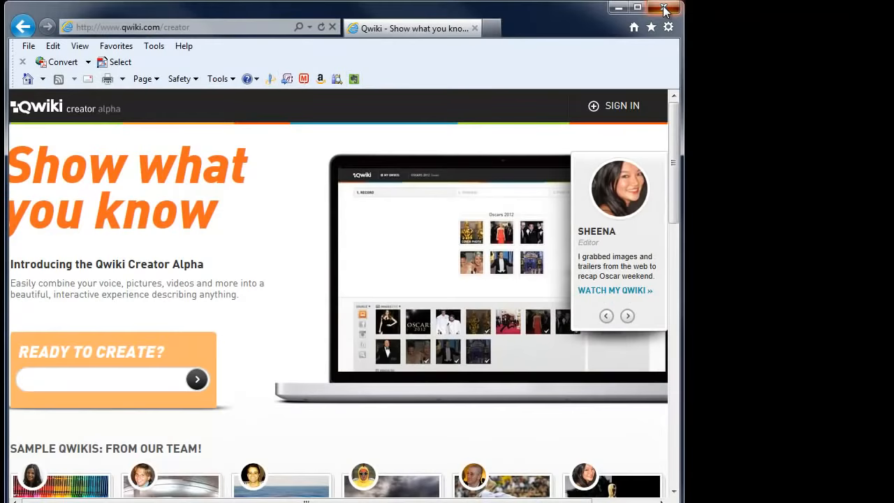
{"action": "left_click", "coordinate": [664, 8]}
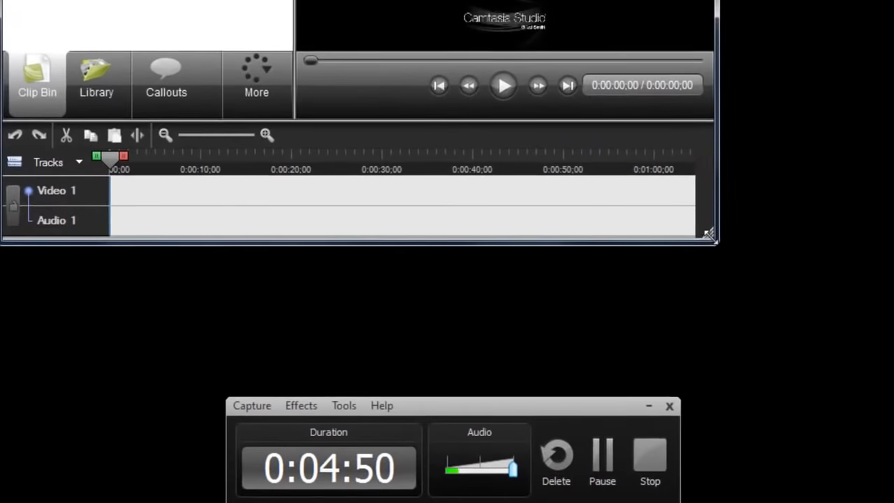
{"action": "left_click_drag", "start_coordinate": [707, 235], "coordinate": [887, 496]}
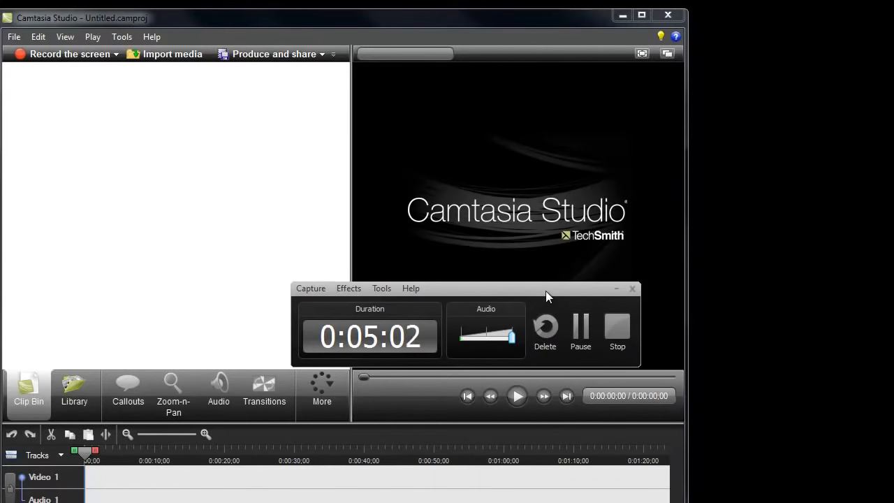
{"action": "mouse_move", "coordinate": [204, 238]}
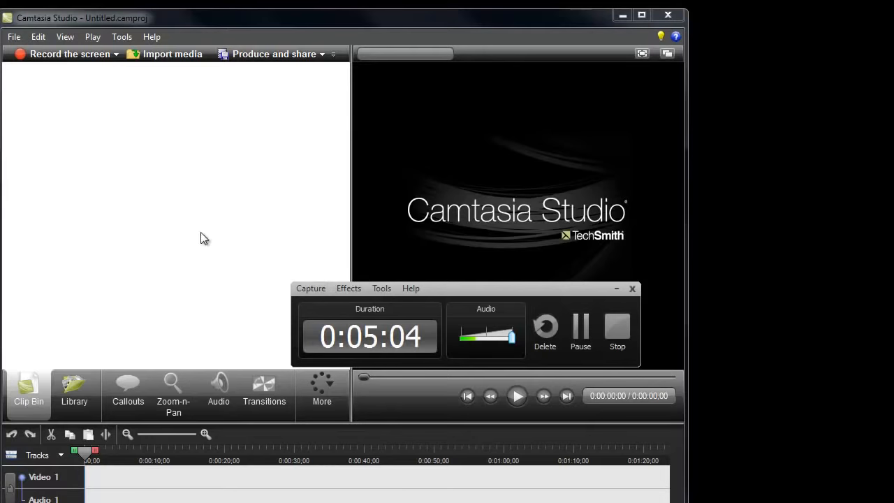
{"action": "mouse_move", "coordinate": [131, 119]}
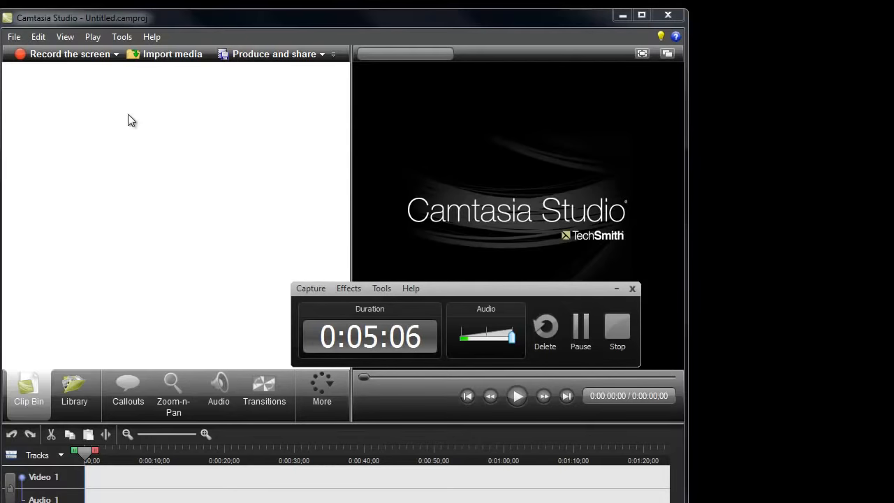
{"action": "mouse_move", "coordinate": [271, 171]}
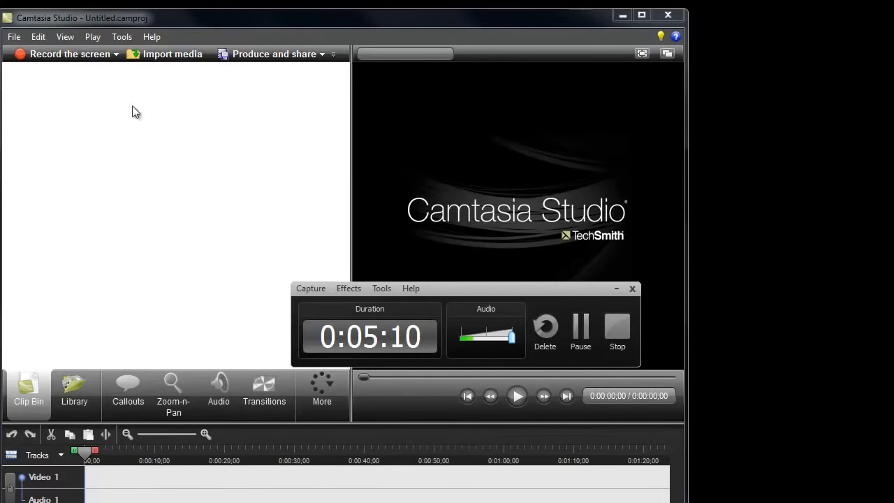
{"action": "mouse_move", "coordinate": [82, 62]}
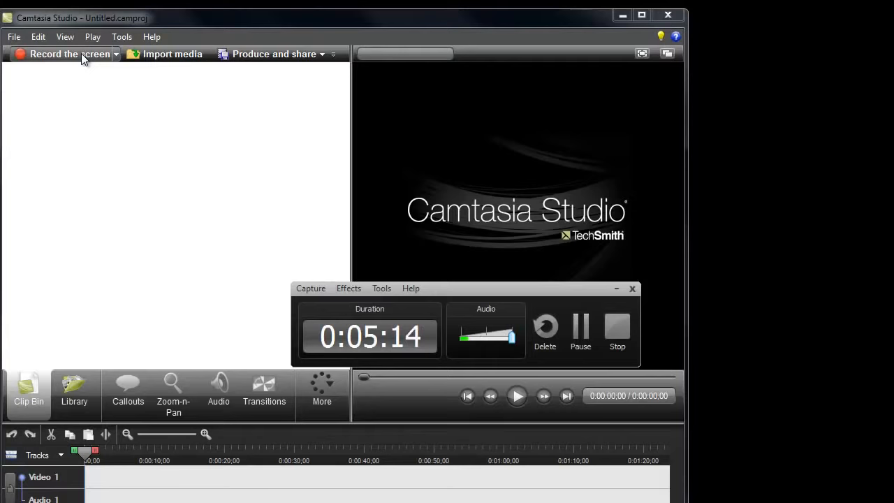
{"action": "mouse_move", "coordinate": [238, 173]}
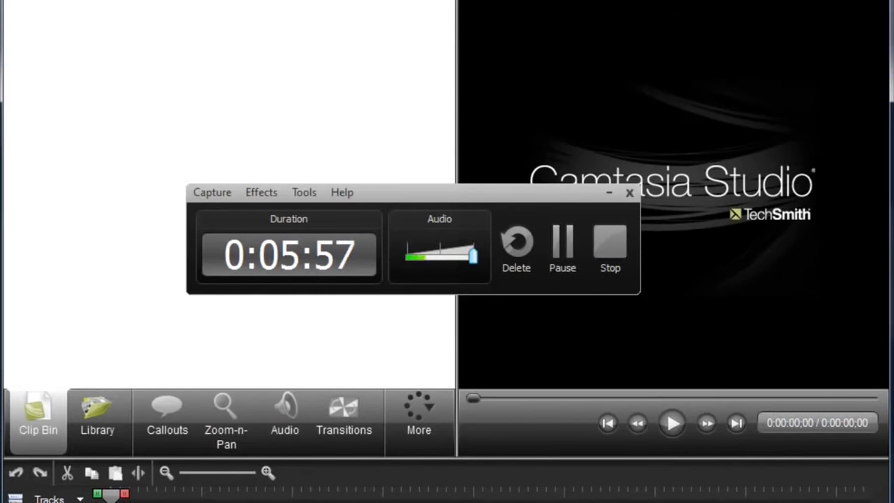
{"action": "mouse_move", "coordinate": [155, 90]}
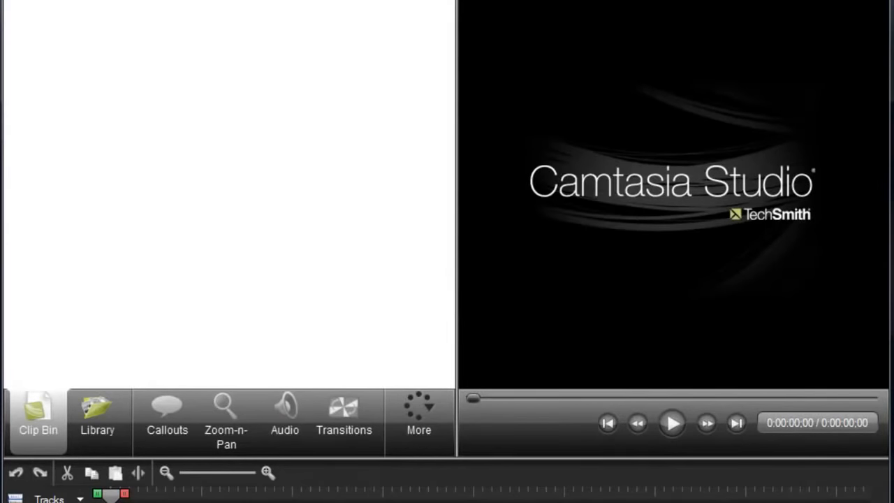
{"action": "mouse_move", "coordinate": [75, 8]}
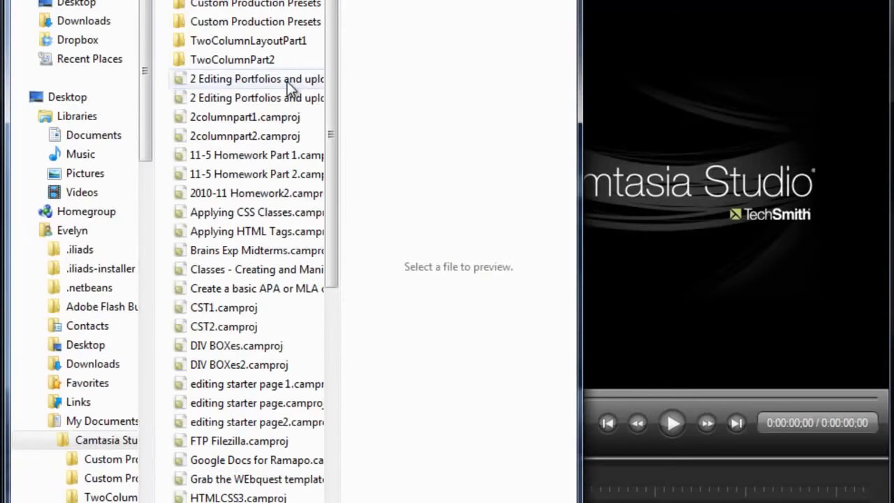
Open 2 Editing Portfolios and uploading.camproj, bringing its Dreamweaver recording into the clip bin.
{"action": "left_click", "coordinate": [250, 78]}
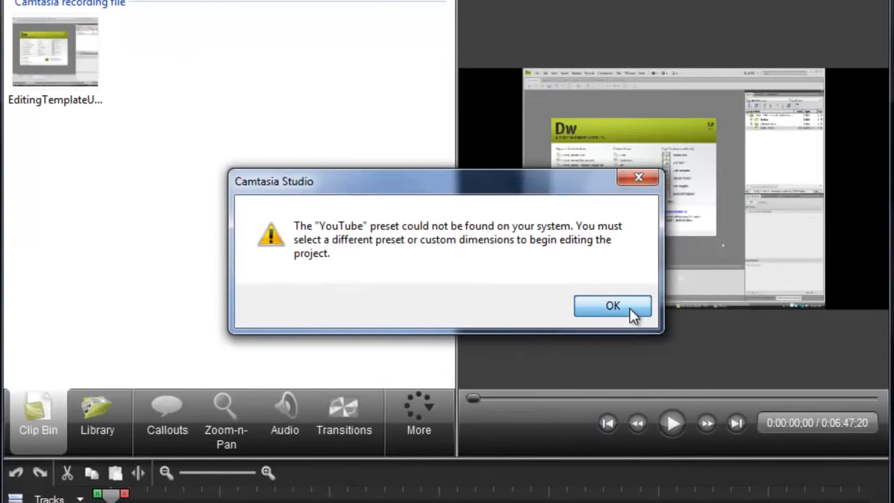
Dismiss the missing preset warning and set editing dimensions to 1280 x 720 YouTube & HD.
{"action": "left_click", "coordinate": [612, 304]}
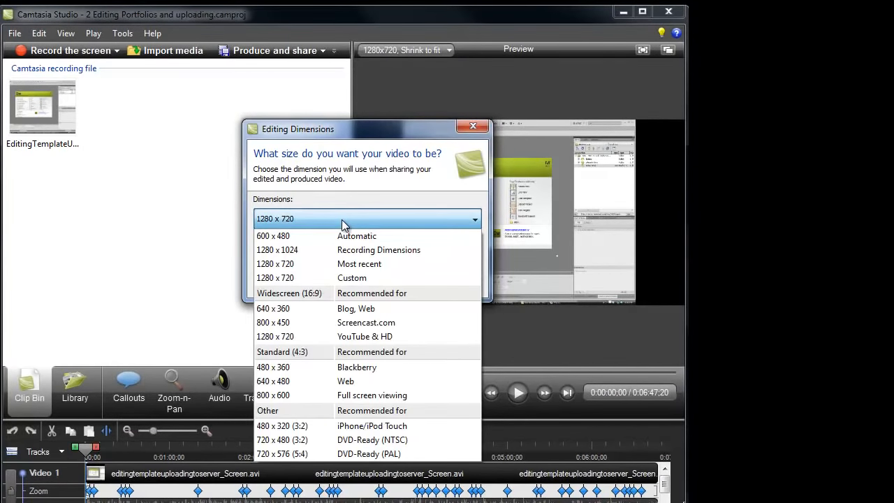
{"action": "mouse_move", "coordinate": [313, 279]}
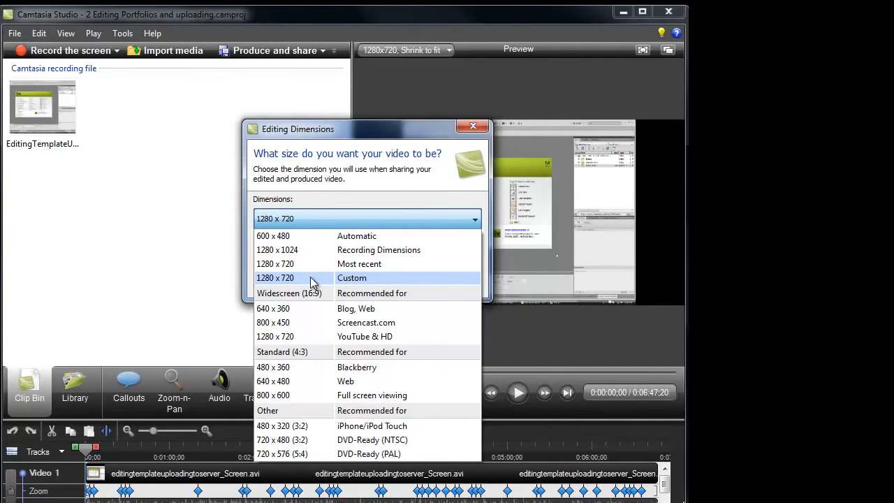
{"action": "mouse_move", "coordinate": [319, 337]}
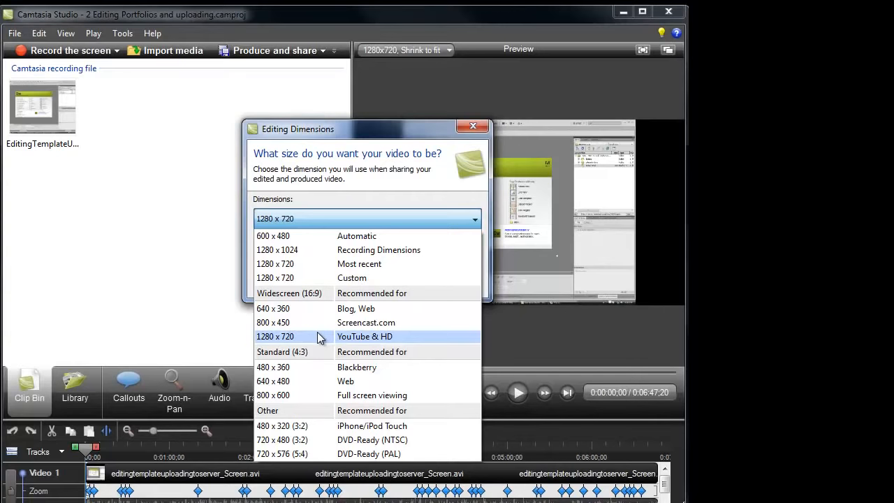
{"action": "left_click", "coordinate": [275, 335]}
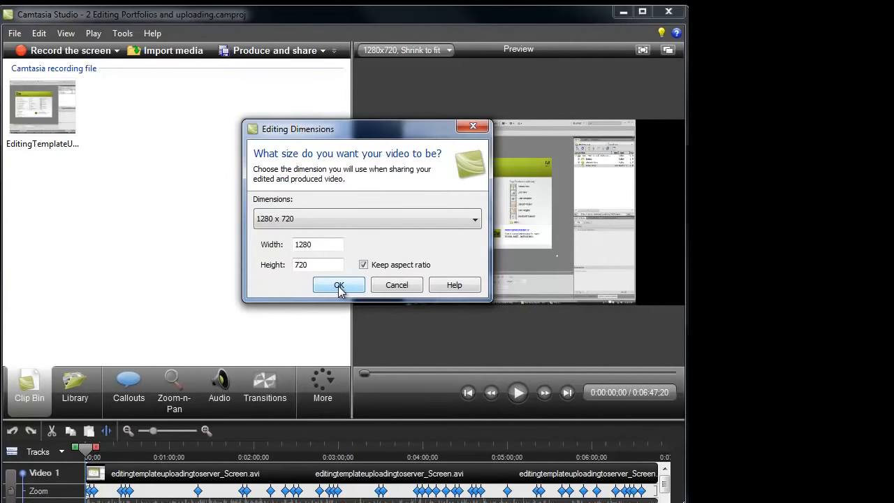
{"action": "left_click", "coordinate": [338, 285]}
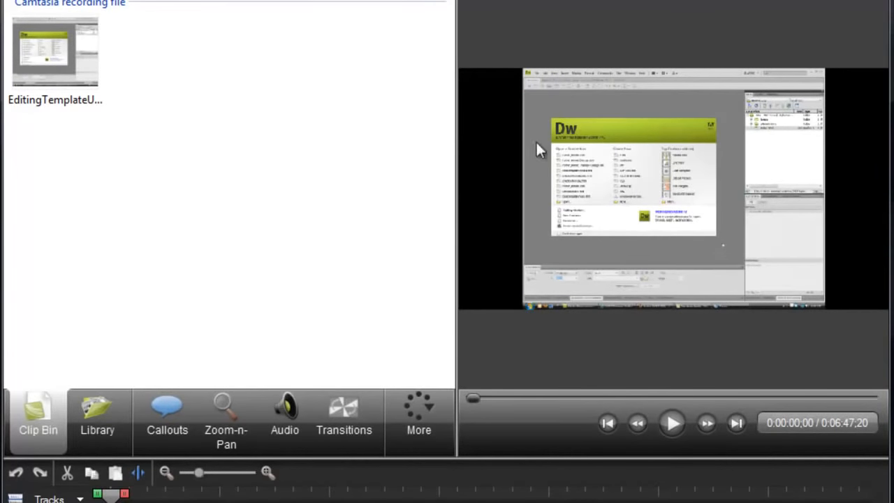
{"action": "mouse_move", "coordinate": [97, 212]}
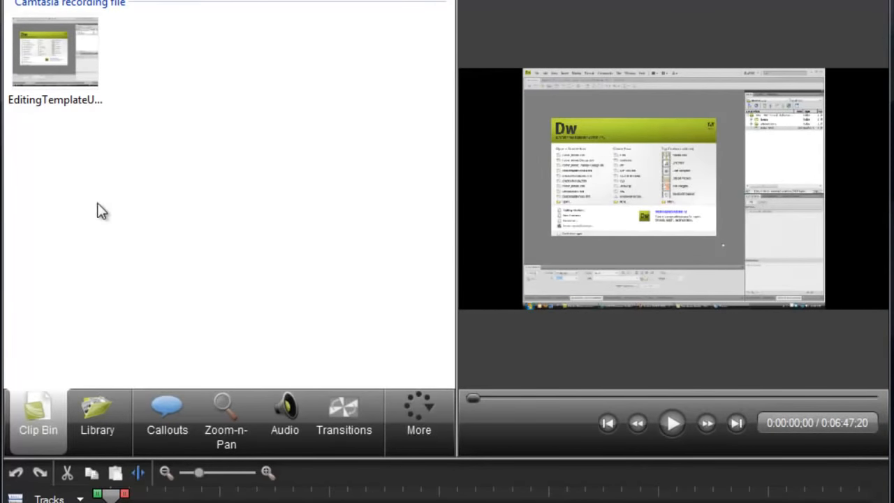
{"action": "mouse_move", "coordinate": [176, 139]}
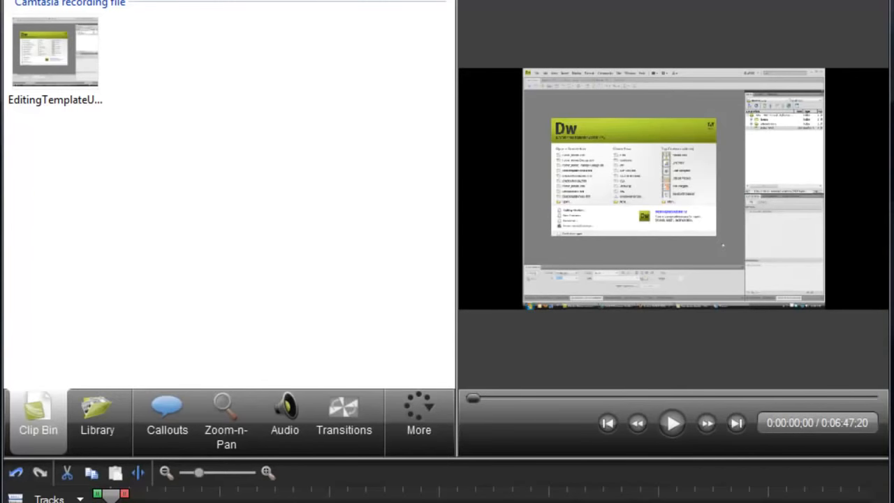
{"action": "mouse_move", "coordinate": [178, 426]}
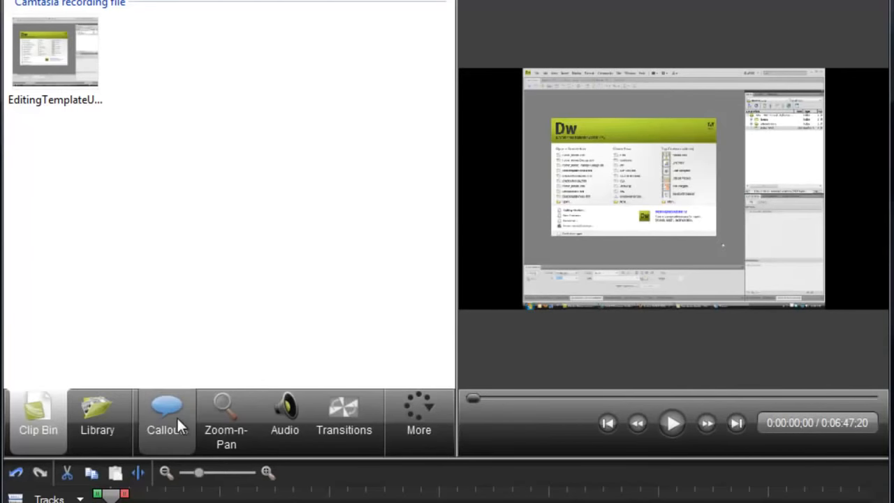
Tour the Callouts, Zoom-n-Pan and Audio task tabs, ending on the audio enhancement tools.
{"action": "left_click", "coordinate": [166, 412]}
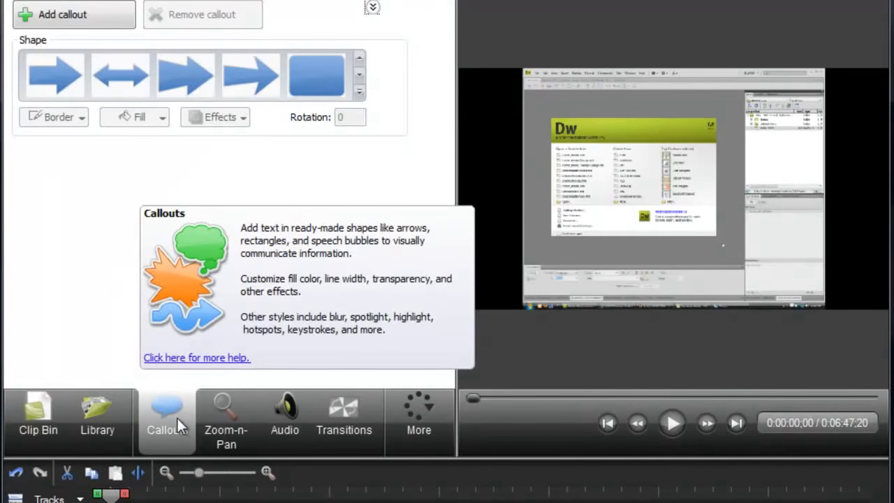
{"action": "mouse_move", "coordinate": [239, 426]}
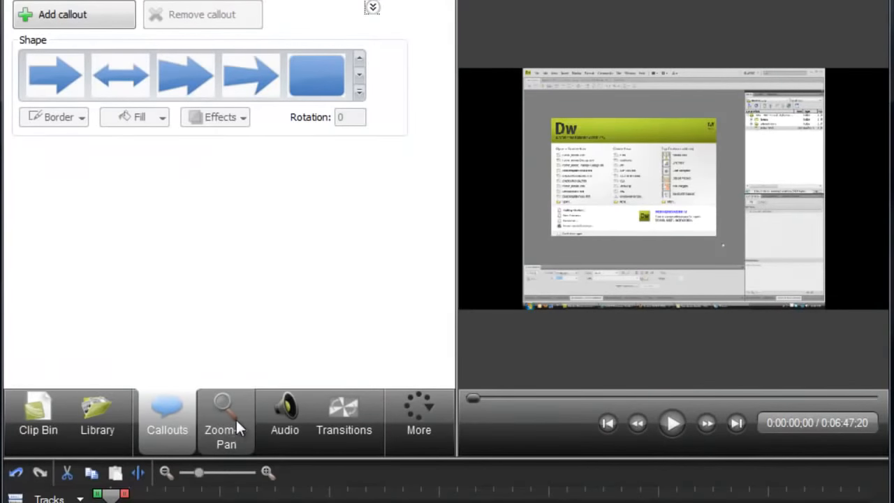
{"action": "left_click", "coordinate": [226, 416]}
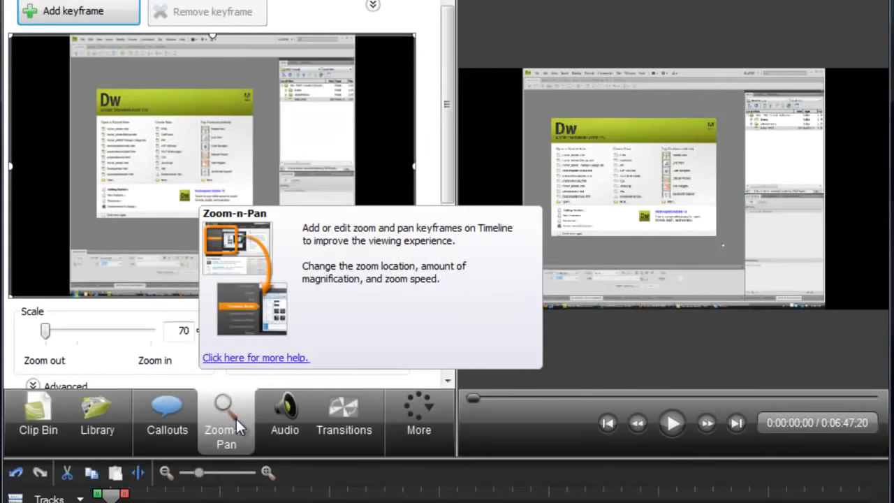
{"action": "mouse_move", "coordinate": [257, 459]}
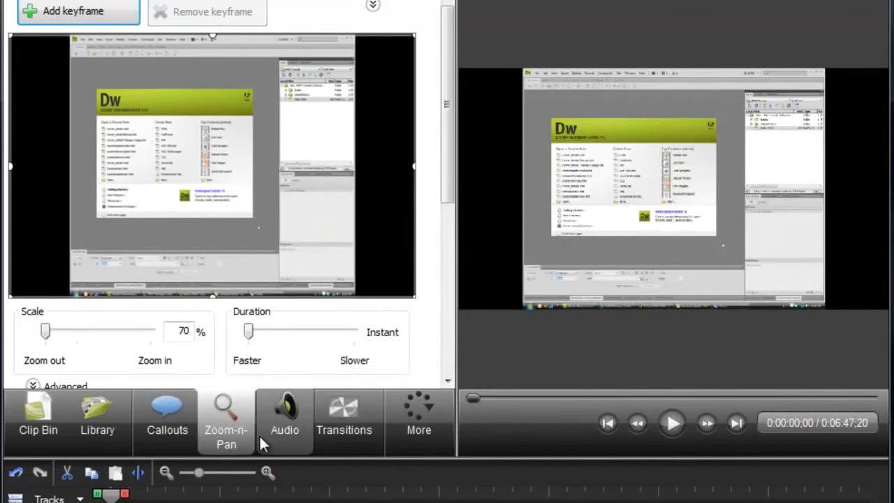
{"action": "left_click", "coordinate": [285, 419]}
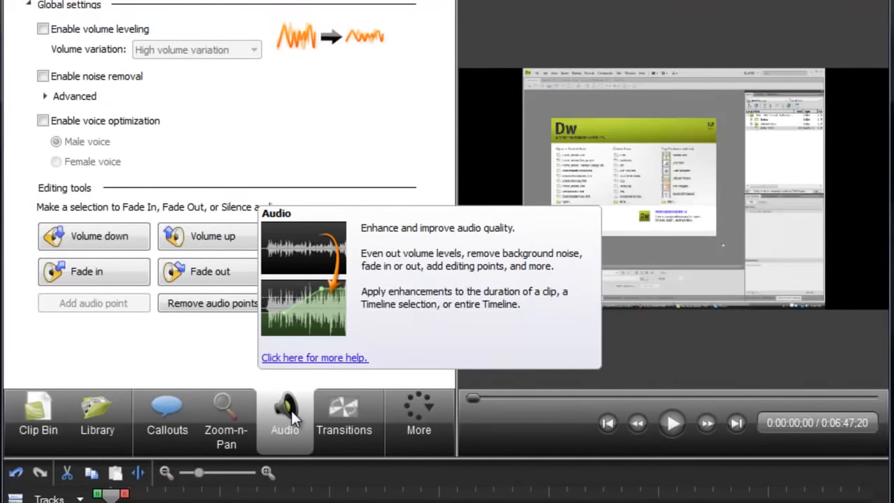
{"action": "mouse_move", "coordinate": [303, 419]}
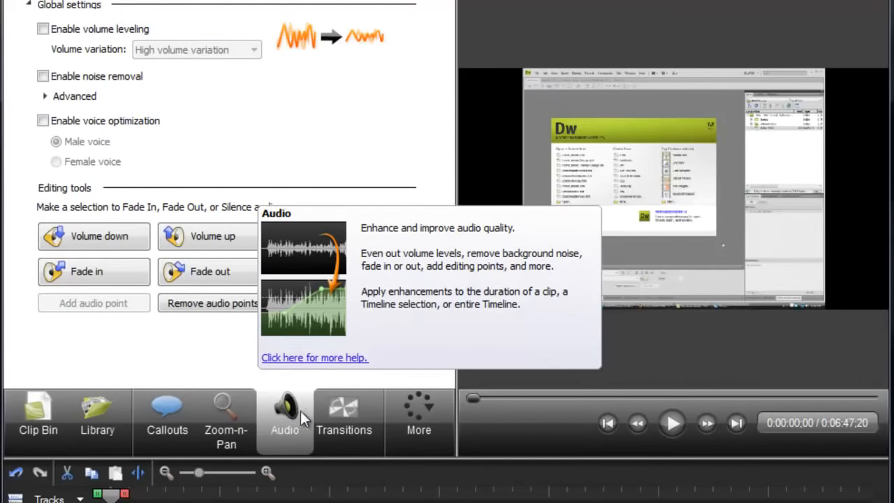
{"action": "mouse_move", "coordinate": [344, 413]}
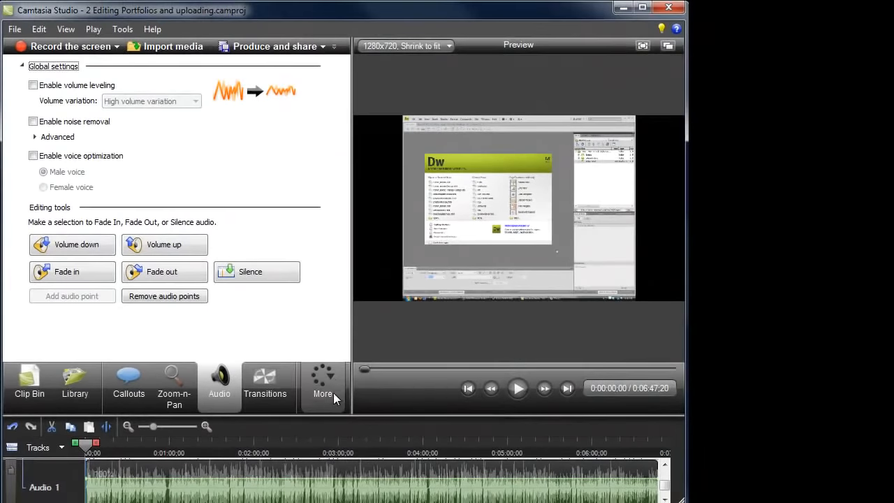
{"action": "left_click", "coordinate": [321, 384]}
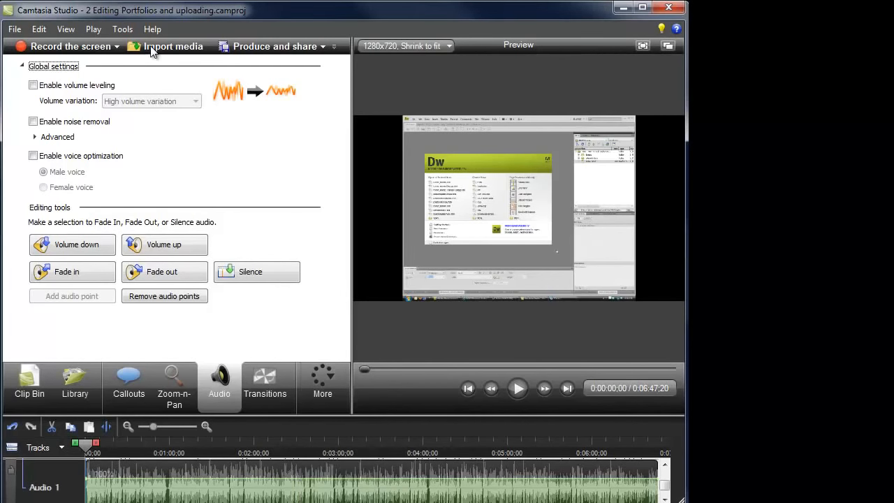
Open Import media and look through the available .camrec recordings.
{"action": "left_click", "coordinate": [173, 46]}
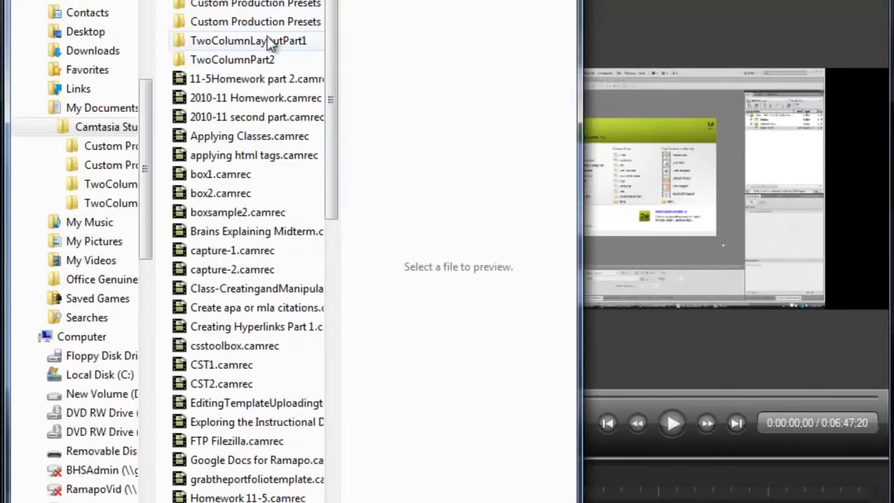
{"action": "scroll", "scroll_direction": "down", "scroll_amount": 3}
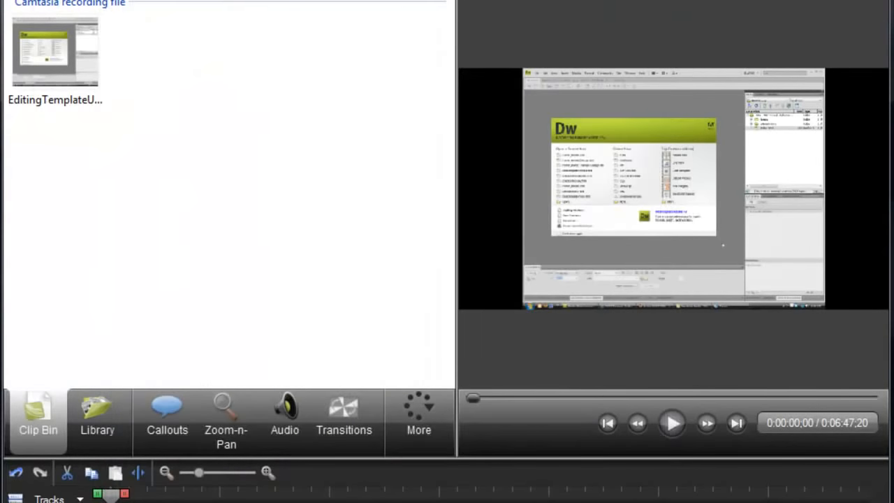
{"action": "mouse_move", "coordinate": [617, 47]}
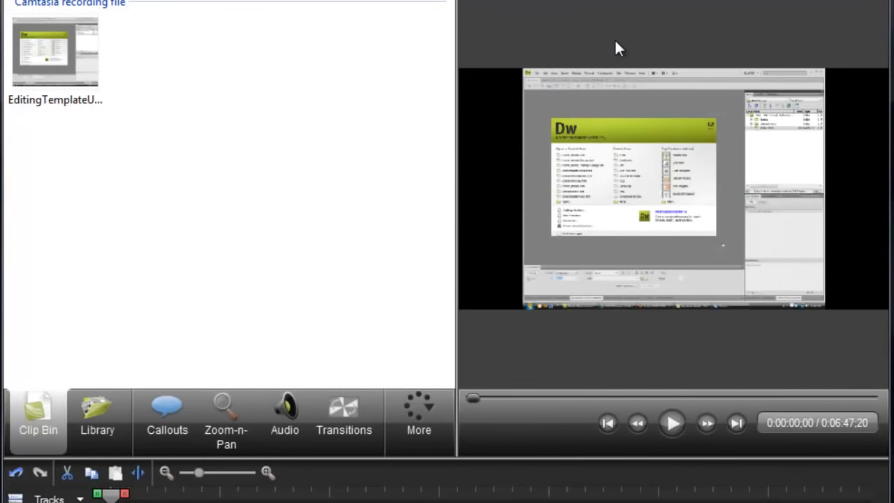